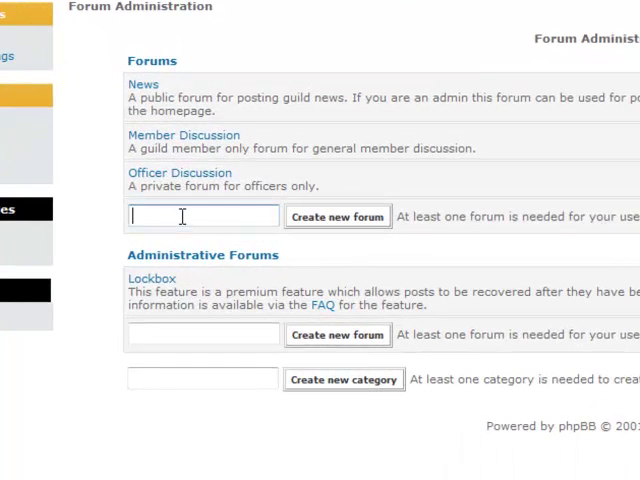
Step: Name the new forum 'Private Forum' and start creating it
text(Private Forum)
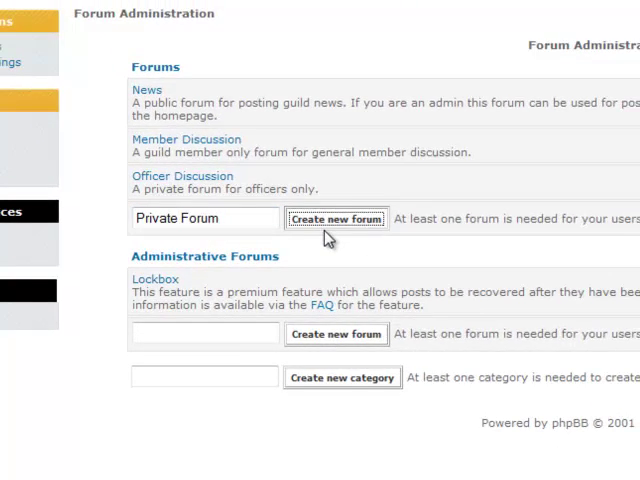
click(336, 218)
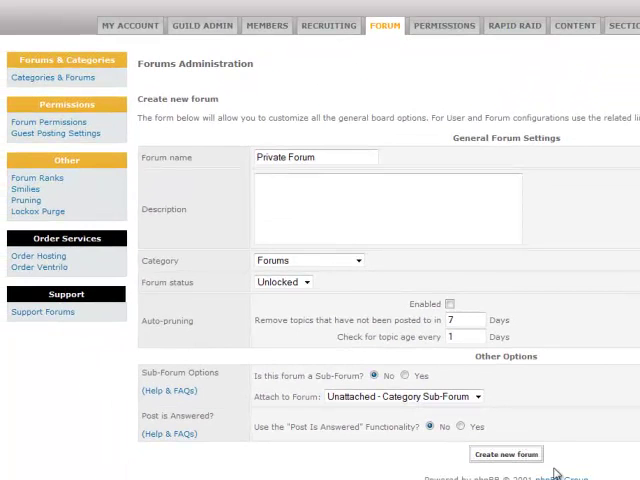
mouse_move(500, 163)
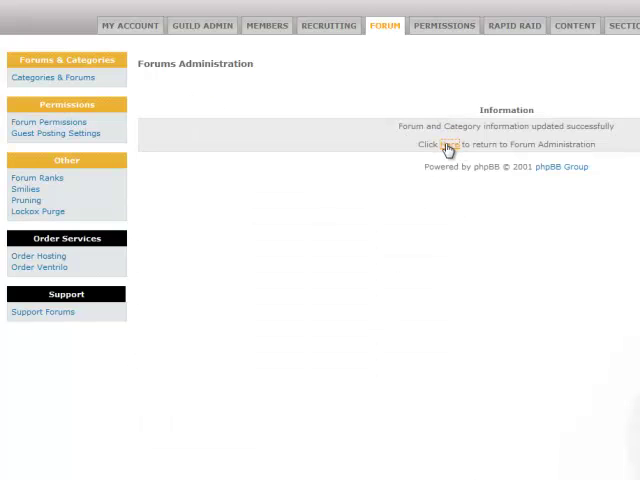
mouse_move(448, 150)
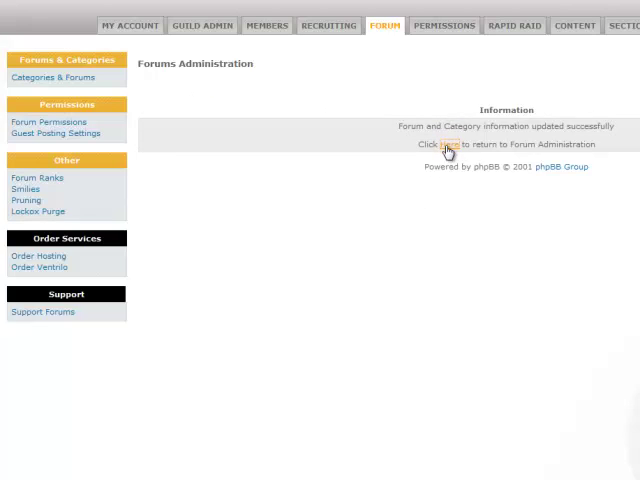
Step: Go back to Forum Permissions and select 'Private Forum' as the forum to look up
click(448, 144)
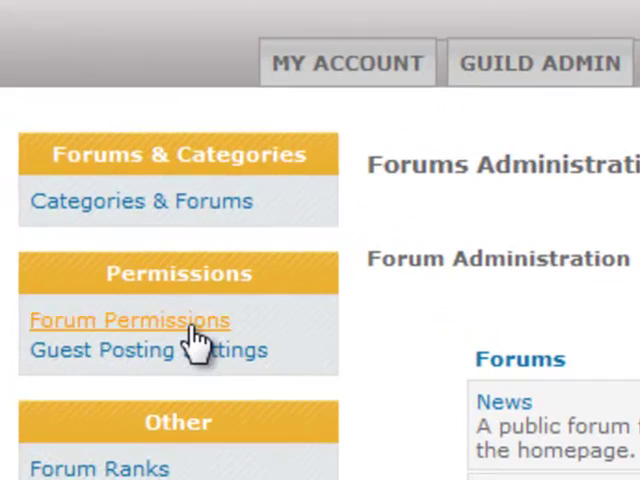
click(130, 320)
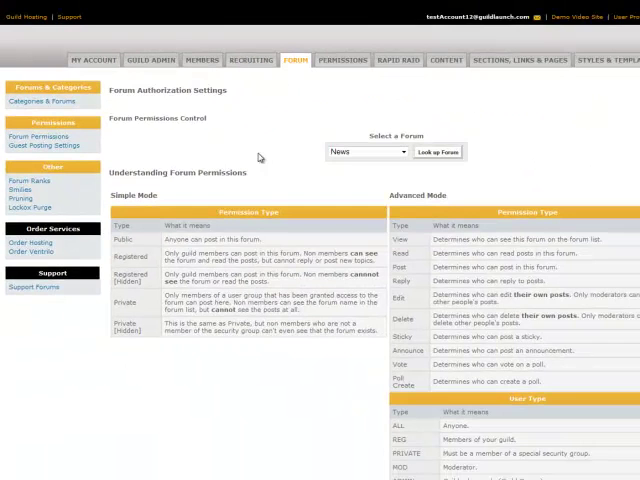
click(370, 151)
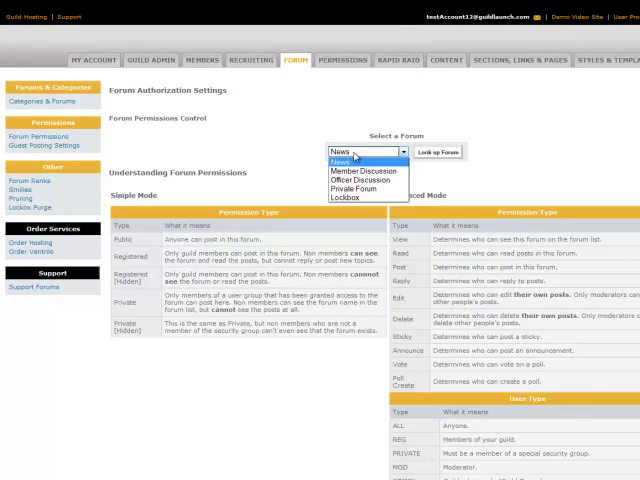
click(366, 190)
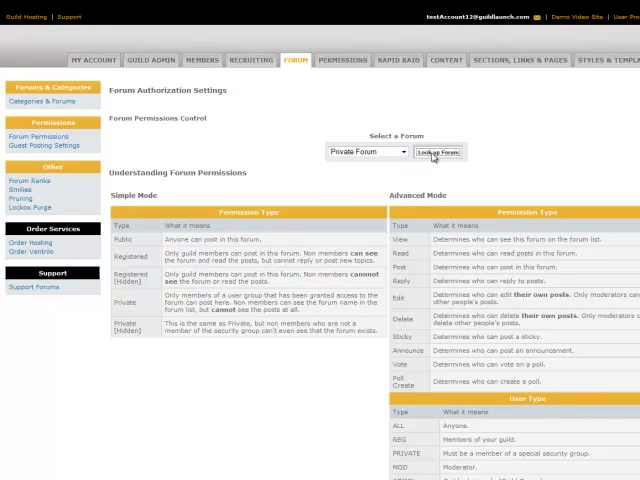
Step: Look up Private Forum's permissions and set Simple Mode access to Private [Hidden]
click(437, 152)
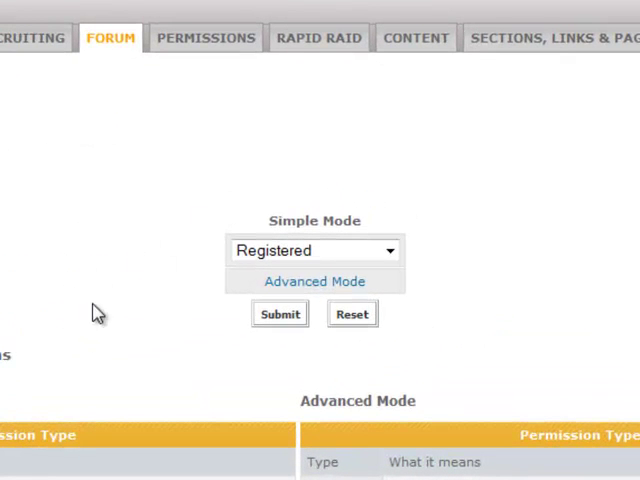
mouse_move(208, 245)
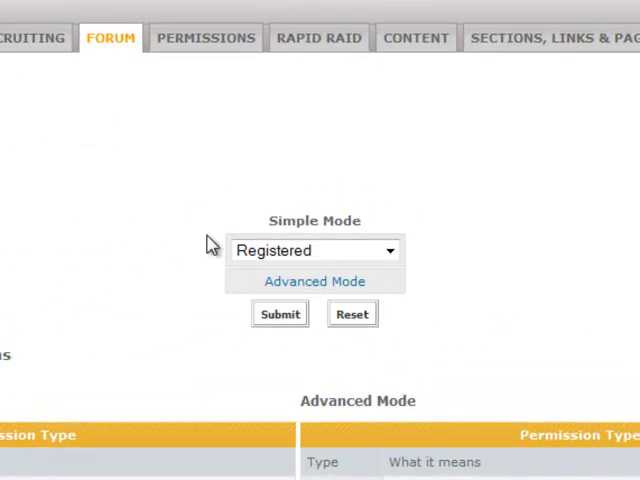
mouse_move(93, 272)
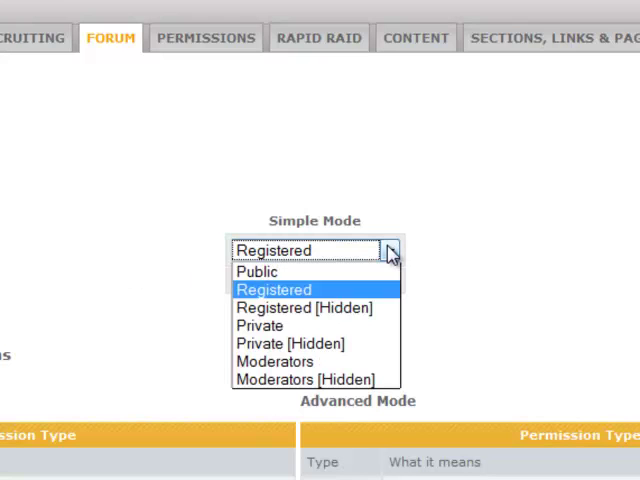
mouse_move(305, 307)
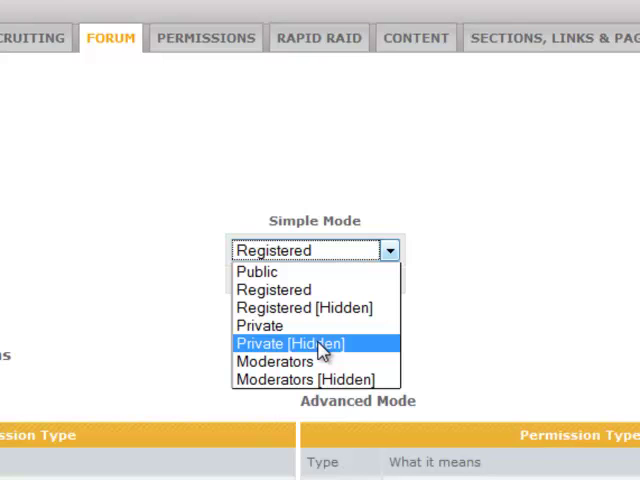
click(288, 343)
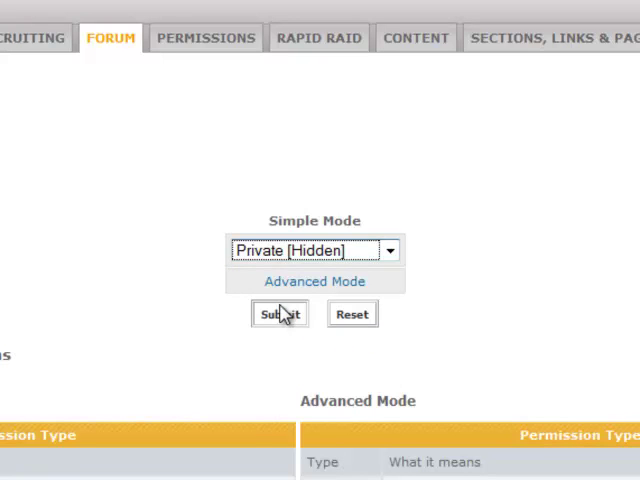
Step: Submit the Private [Hidden] permission and return to Forum Permissions
click(279, 313)
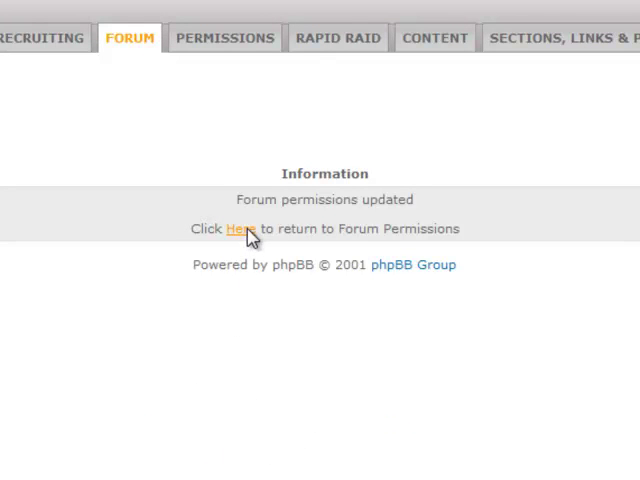
click(238, 228)
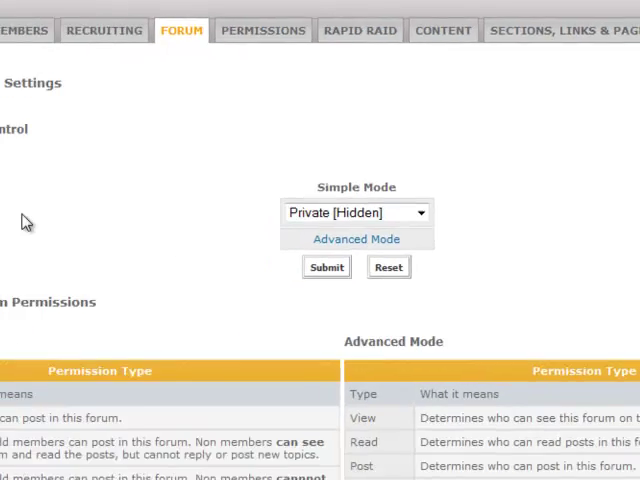
Step: Open the PERMISSIONS section from the top navigation bar
click(384, 14)
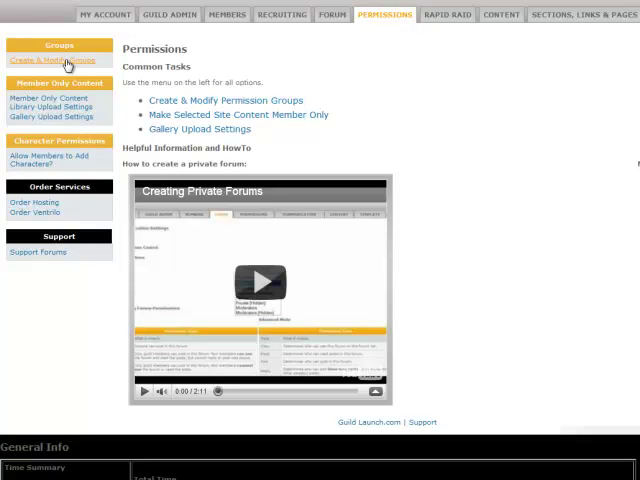
mouse_move(492, 62)
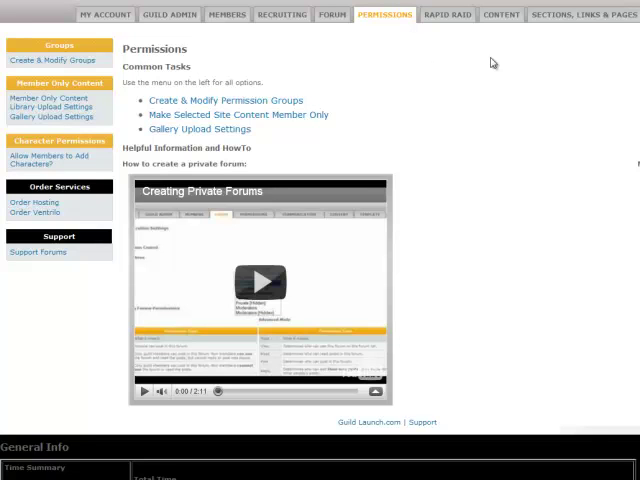